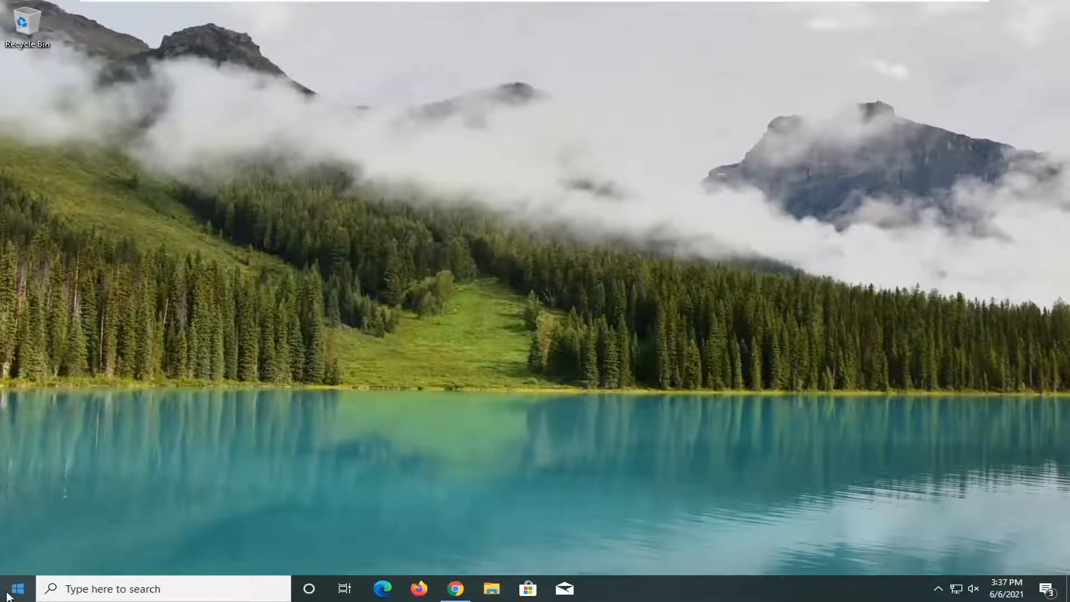
# - Search the Start menu for 'default apps'
pyautogui.click(19, 588)
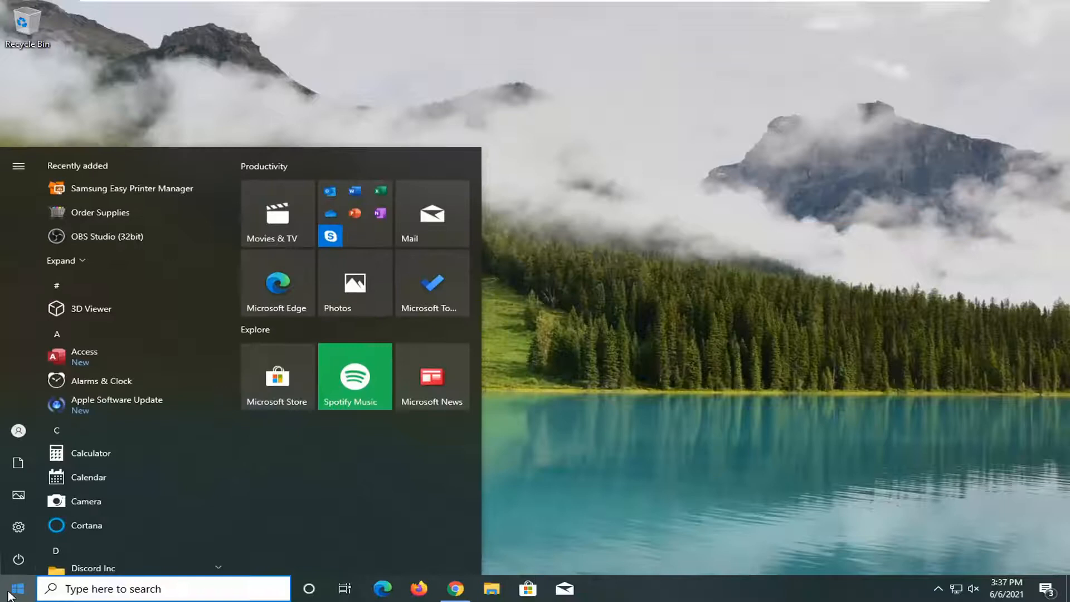
pyautogui.write('default apps')
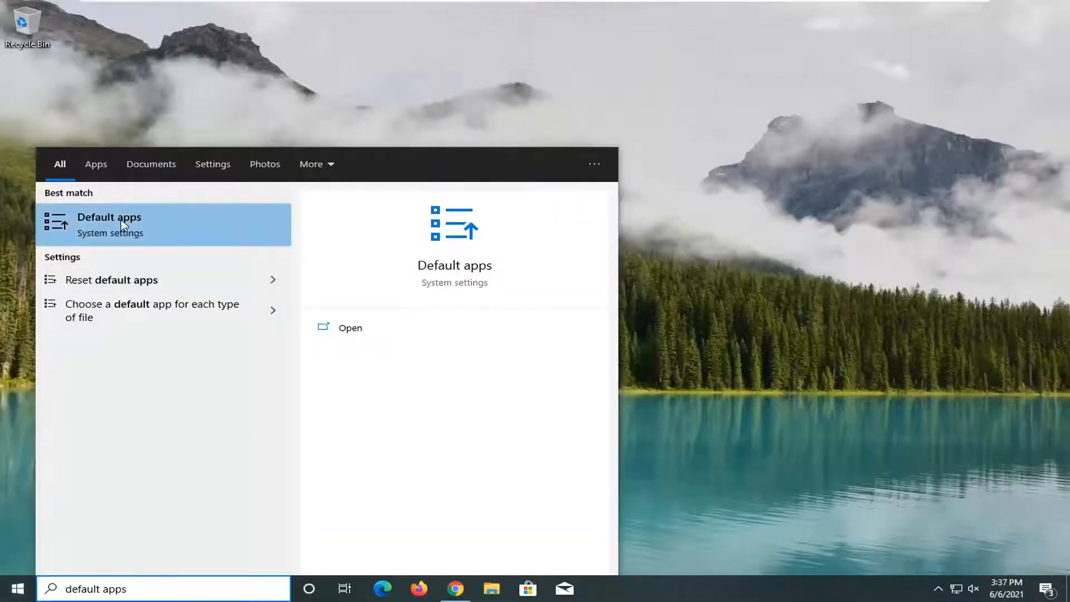
pyautogui.moveTo(110, 236)
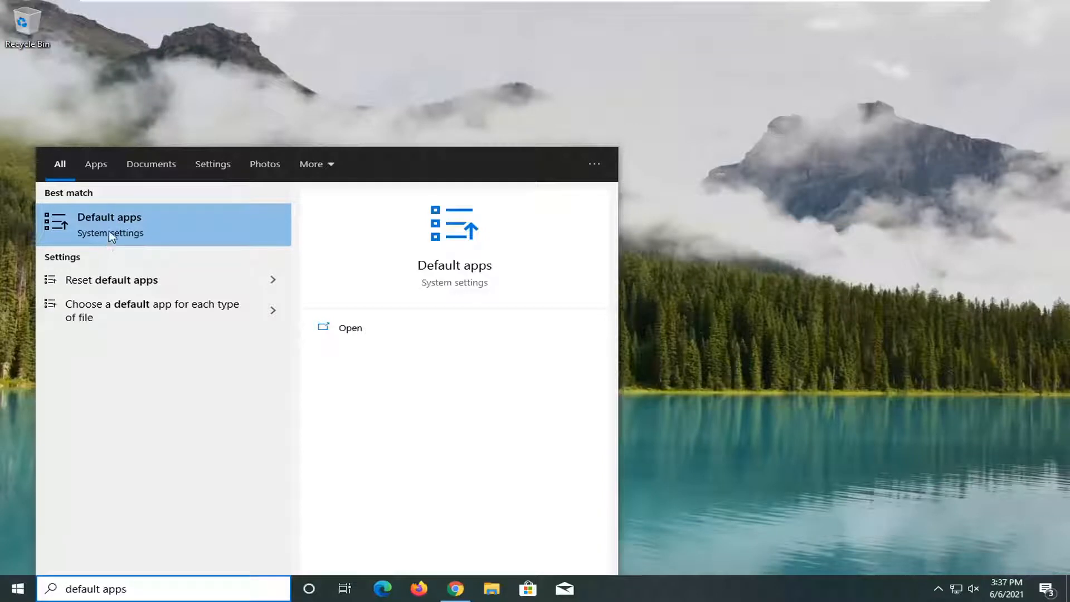
# - Open the Default apps setting and scroll down to the links at the bottom
pyautogui.click(109, 224)
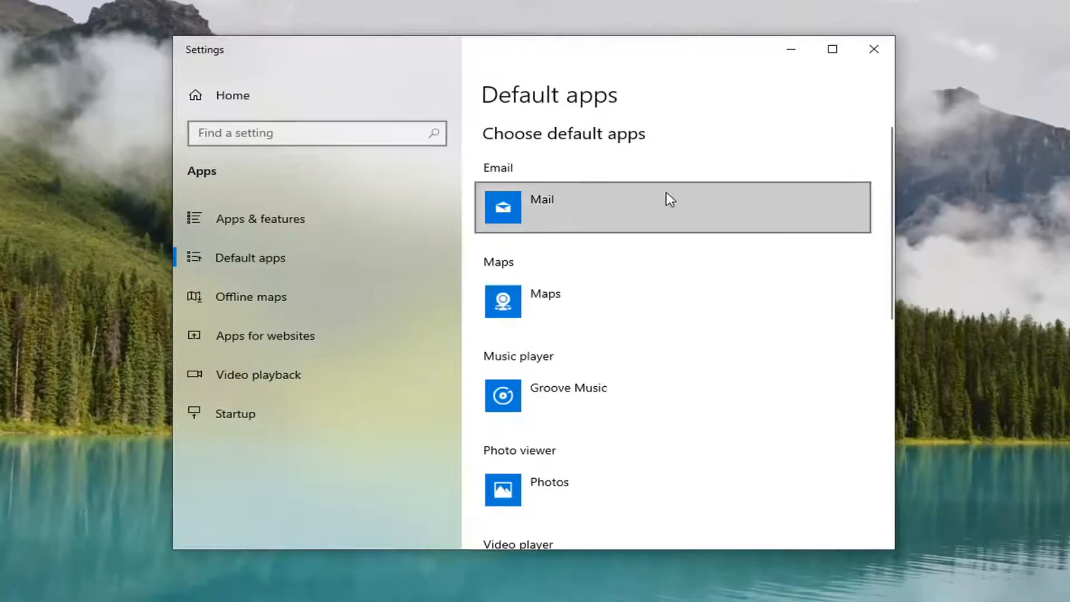
pyautogui.scroll(-3)
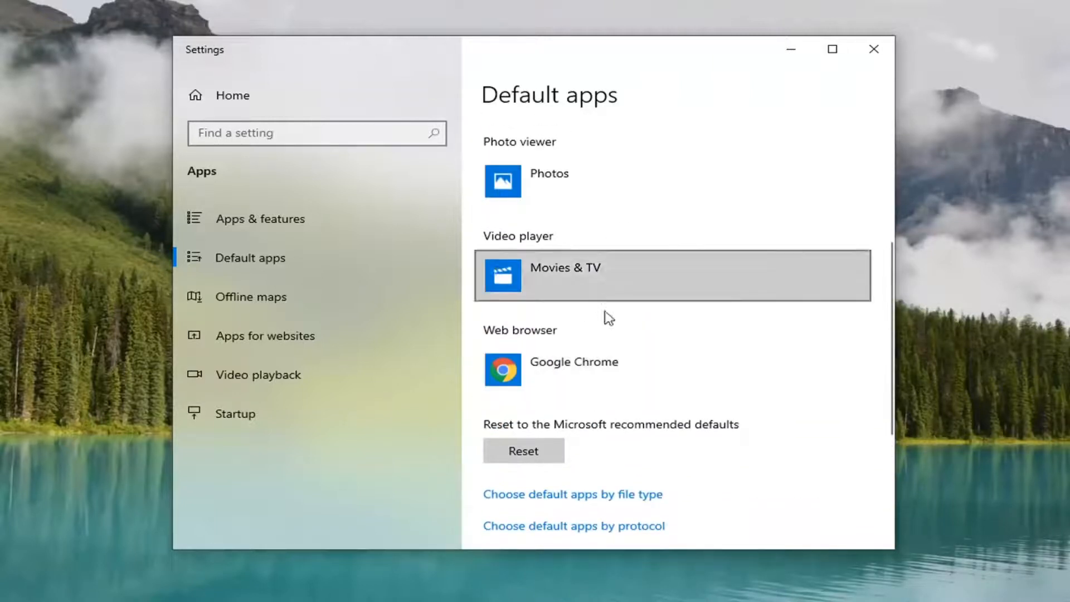
pyautogui.moveTo(473, 242)
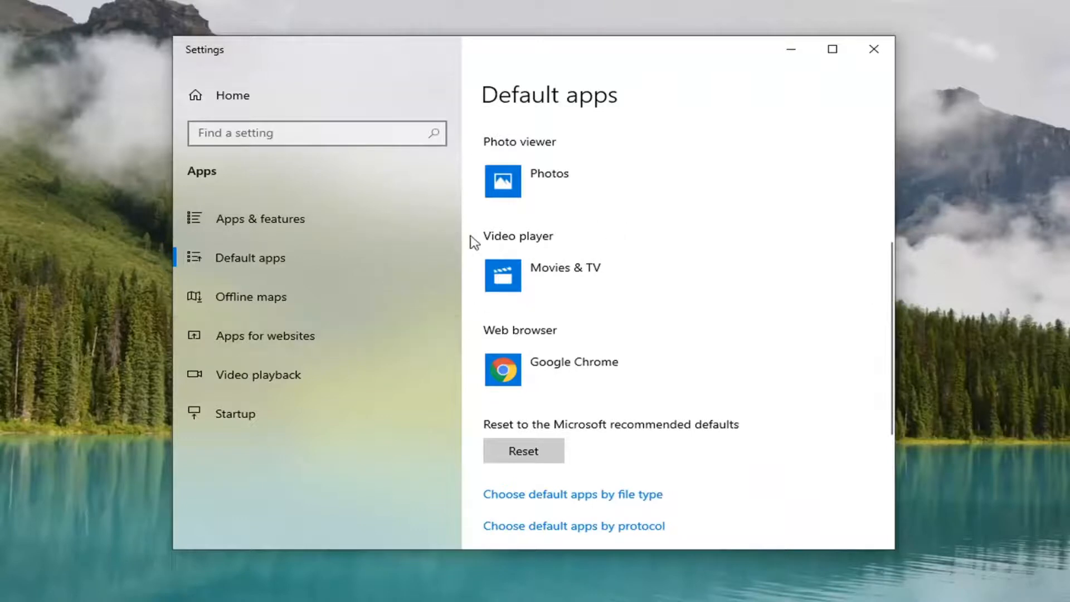
pyautogui.moveTo(532, 455)
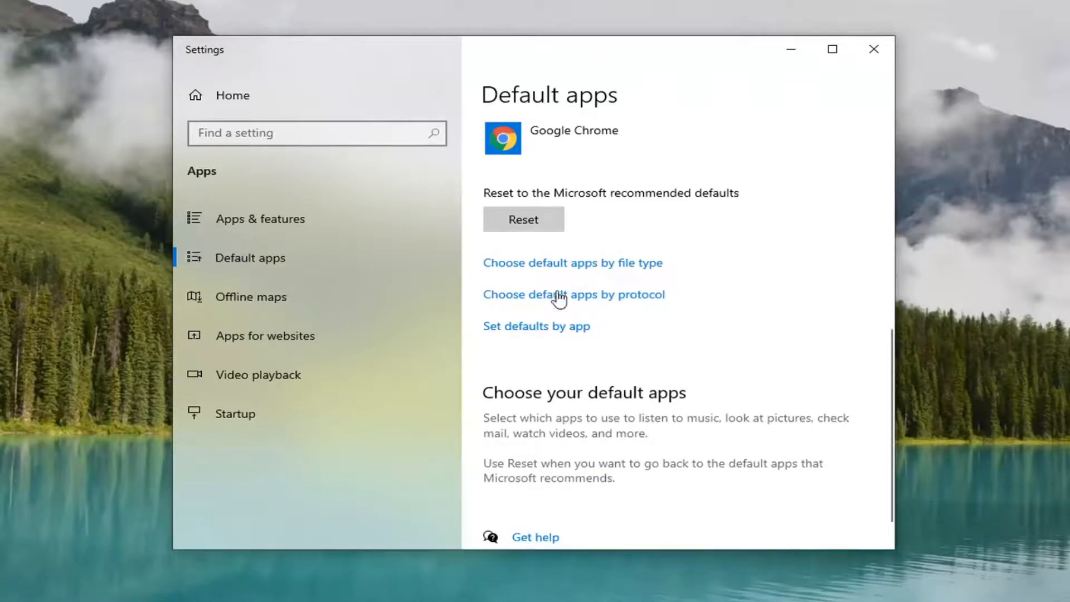
# - Follow the 'Choose default apps by file type' link
pyautogui.click(573, 262)
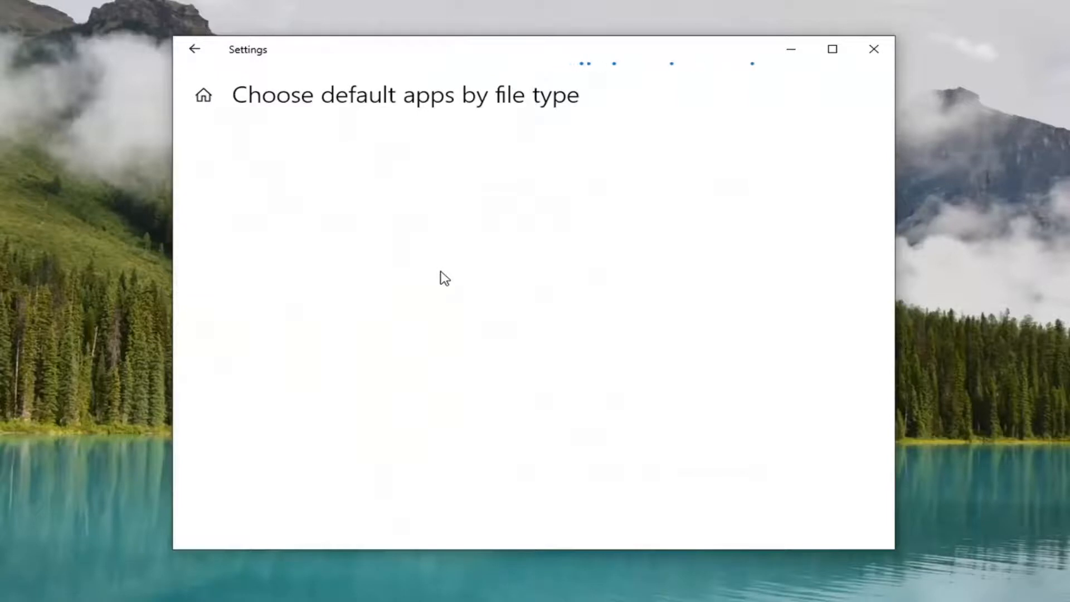
pyautogui.moveTo(357, 242)
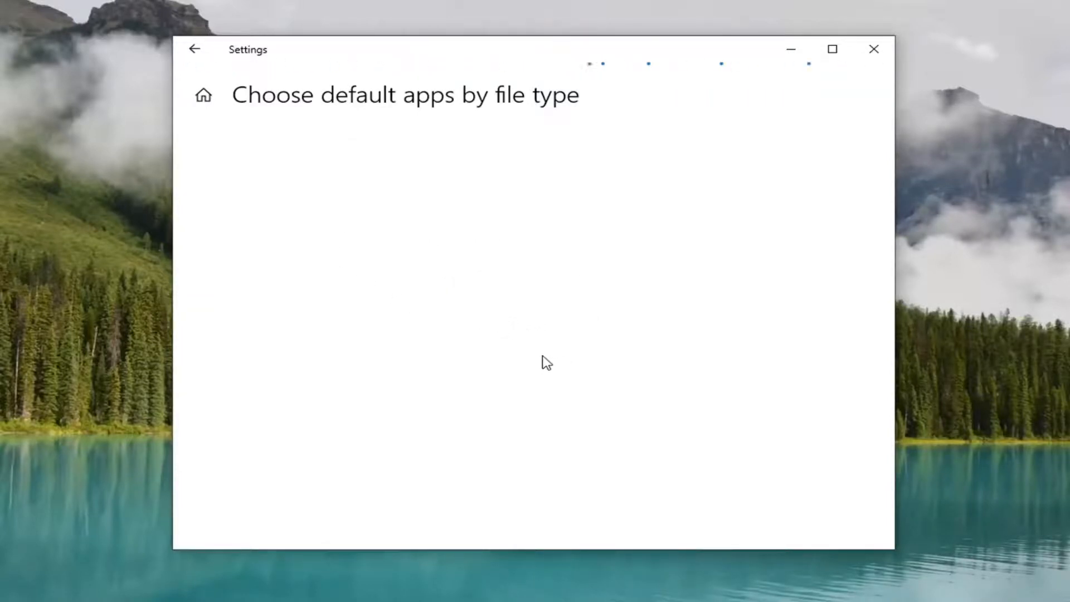
pyautogui.moveTo(539, 345)
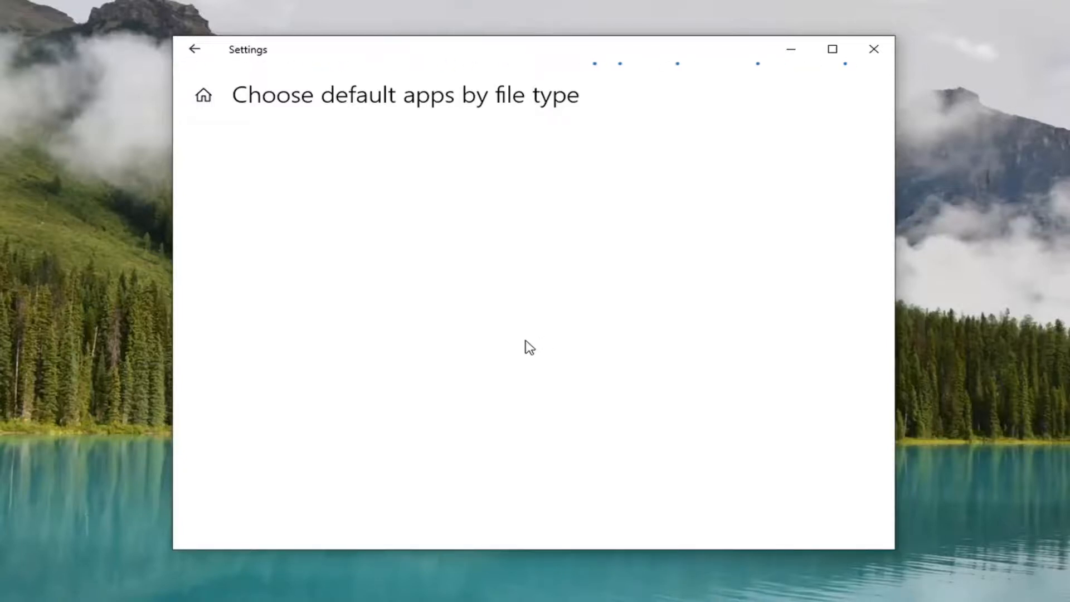
pyautogui.moveTo(149, 55)
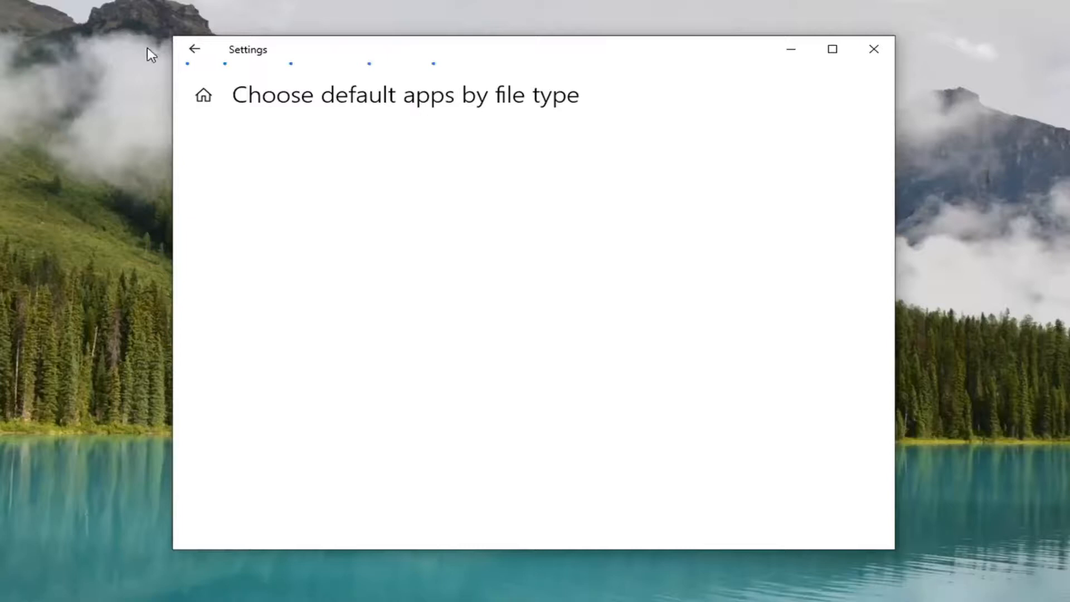